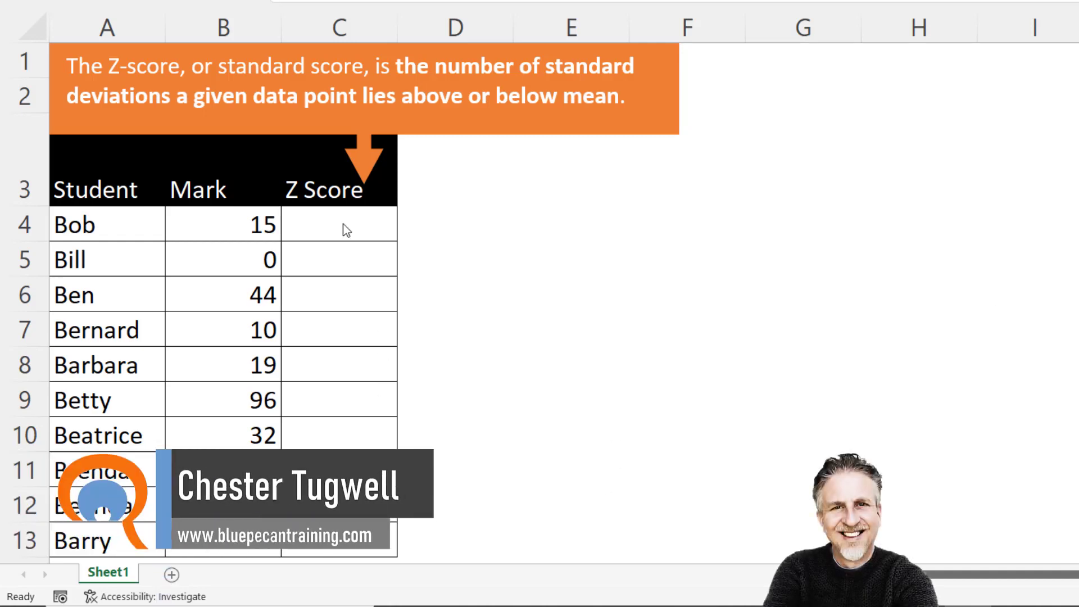
Begin =STANDARDIZE( in C4 with Bob's mark B4 as the value argument.
text(=s)
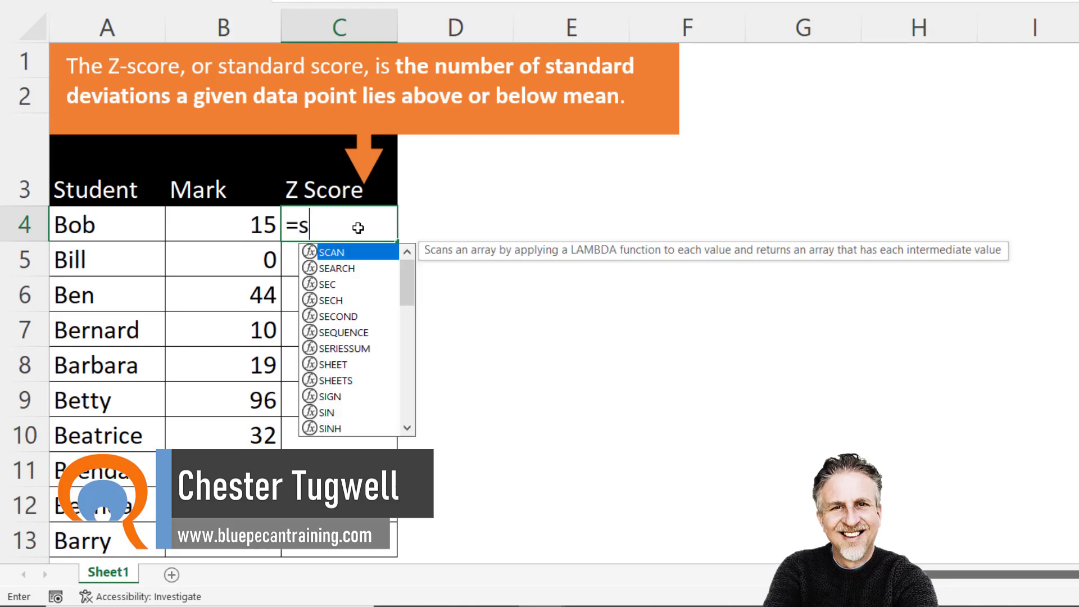
text(ta)
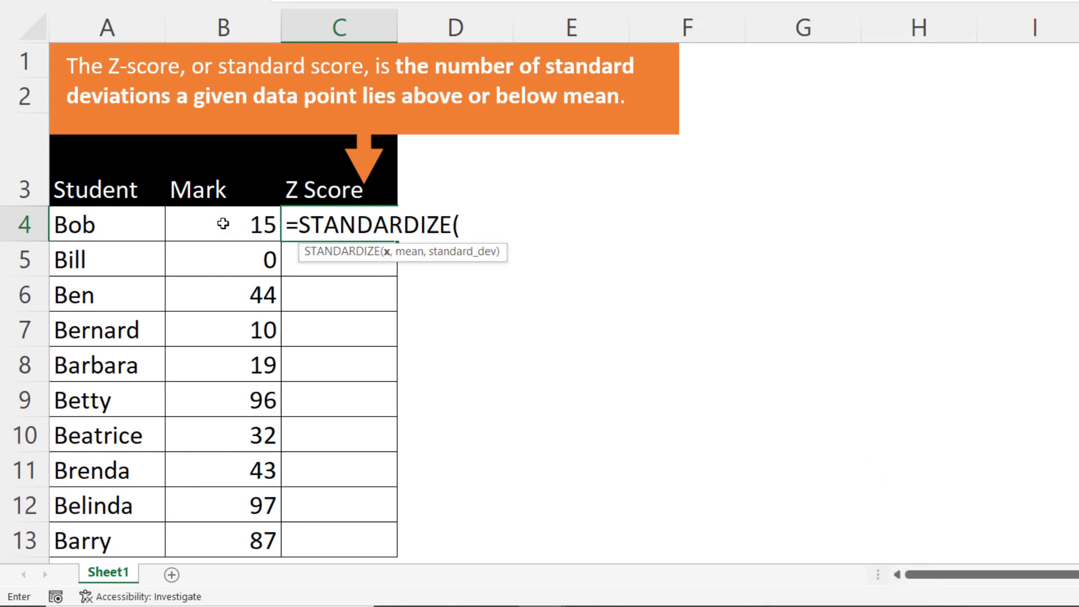
click(223, 224)
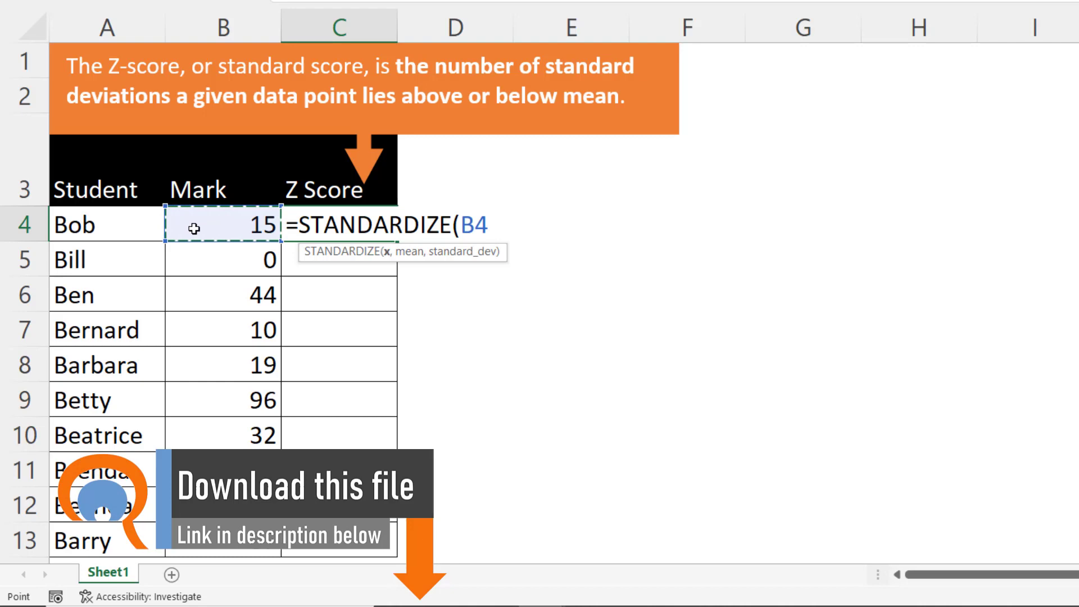
text(,)
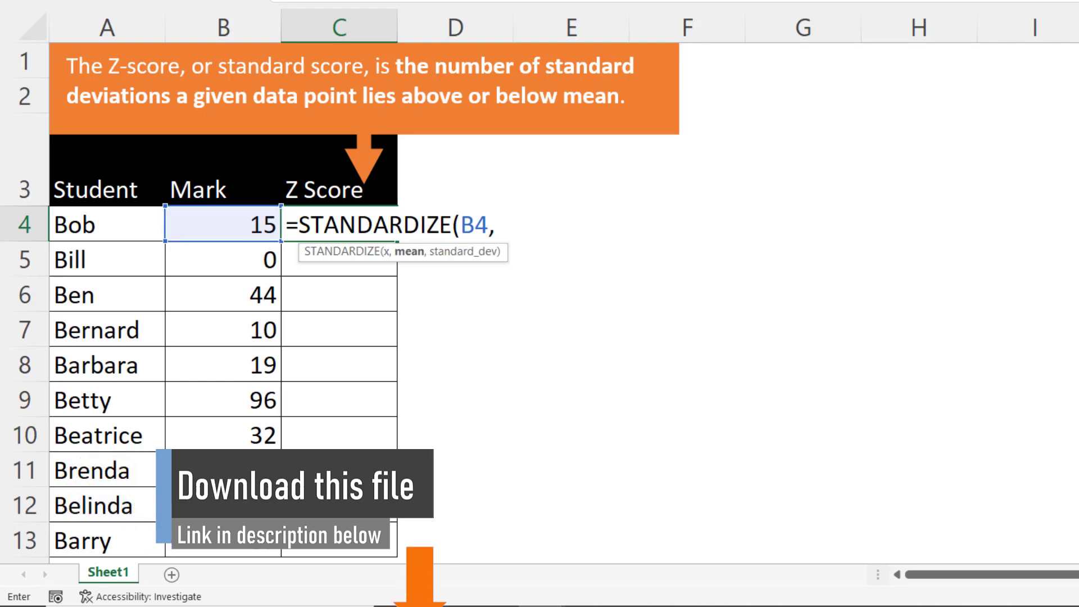
Add AVERAGE($B$4:$B$13) as the mean argument, with the mark range locked absolute.
text(av)
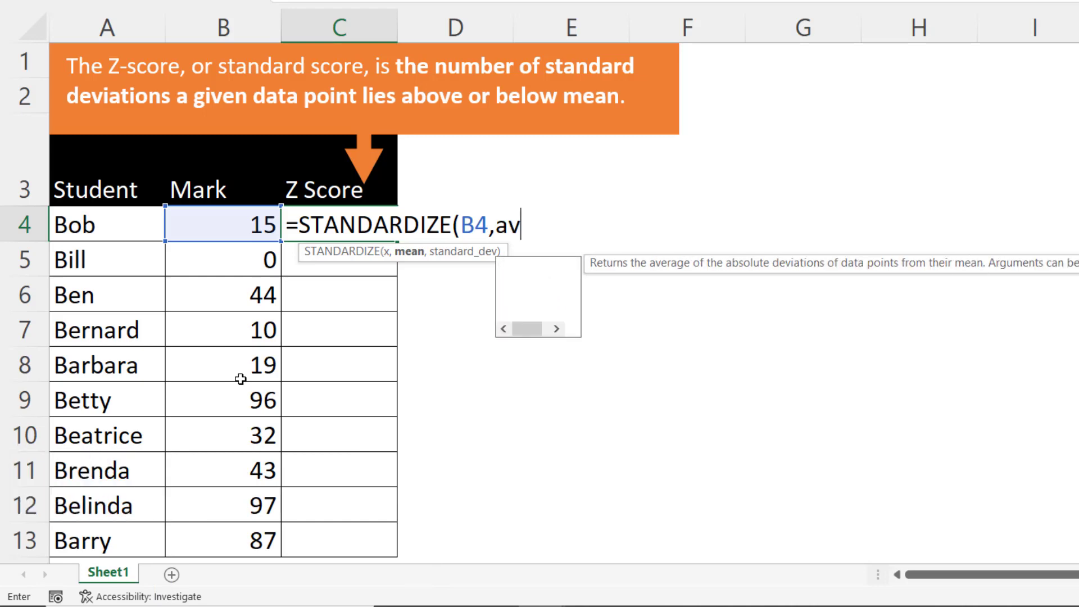
text(era)
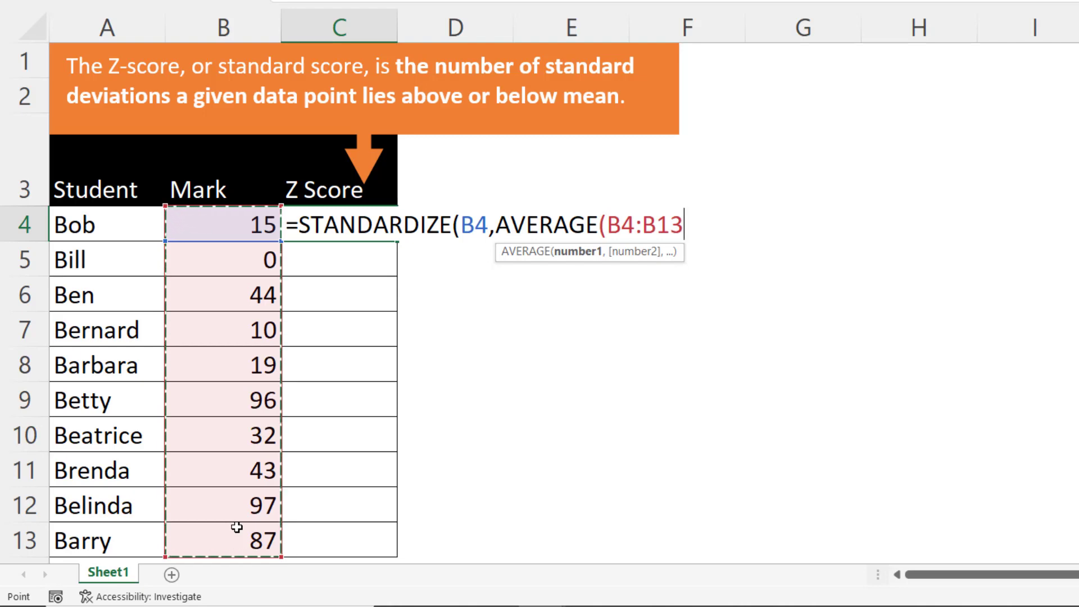
key(f4)
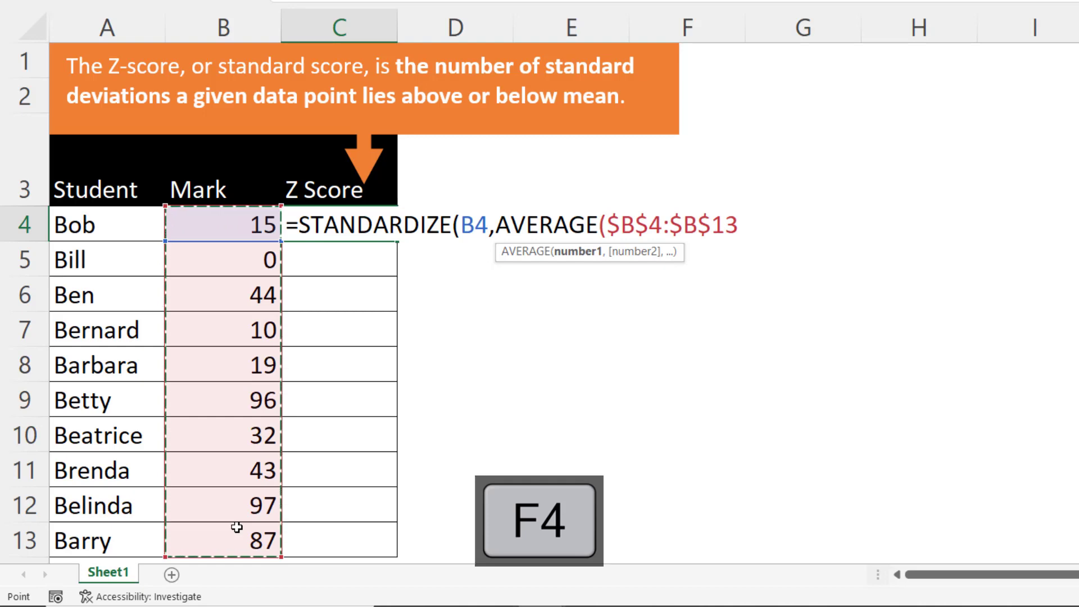
key(f4)
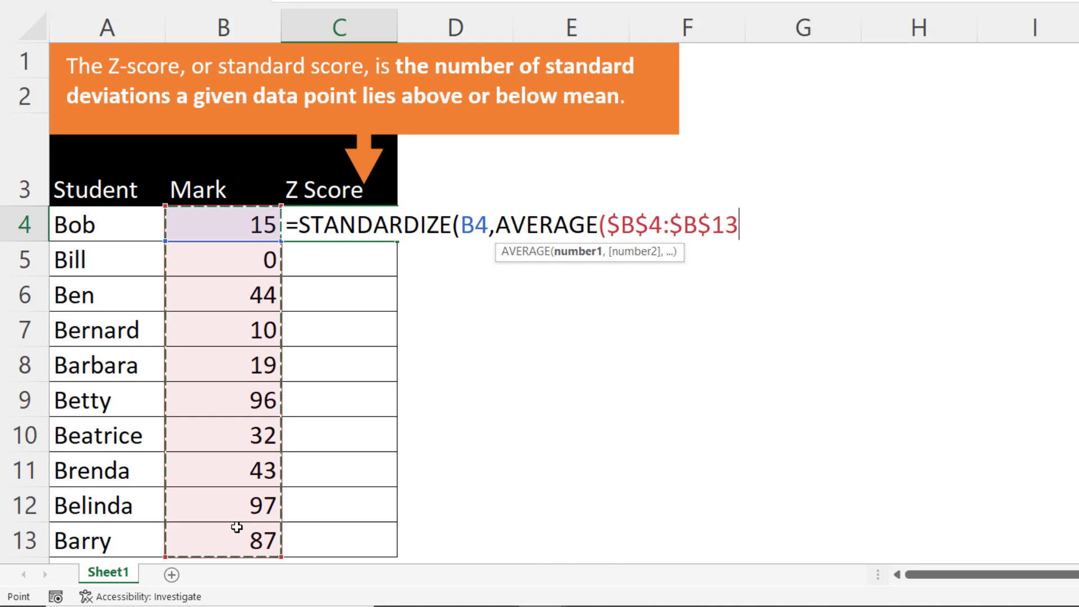
text())
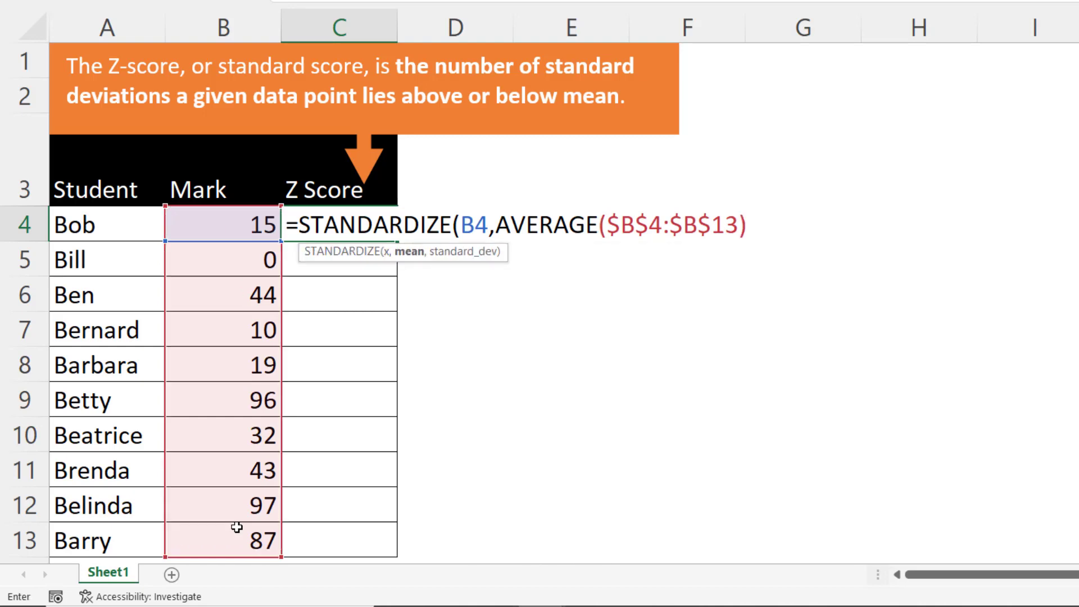
text(),)
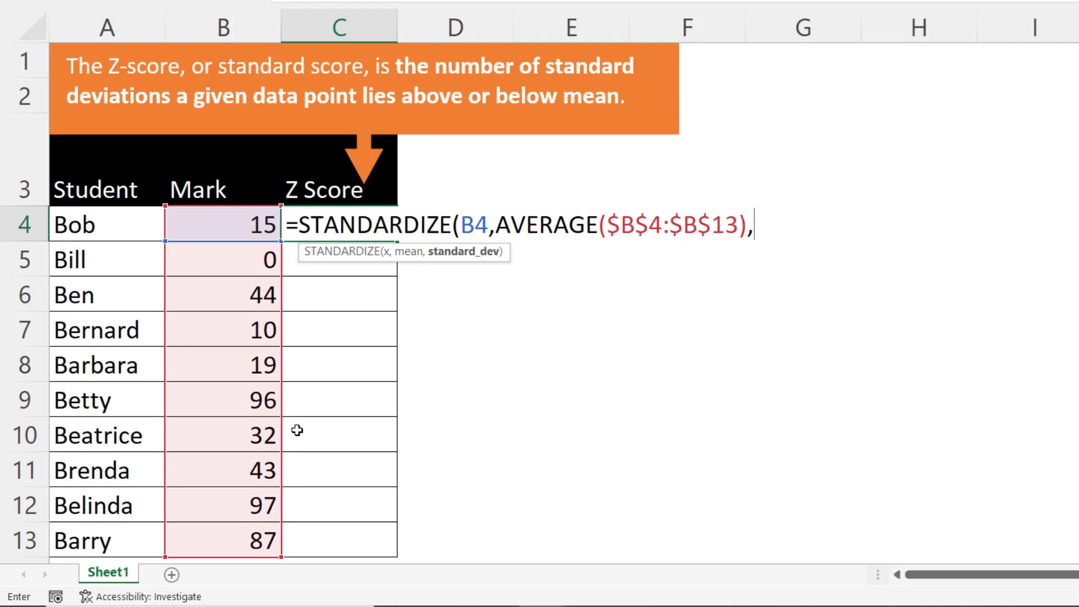
mouse_move(468, 251)
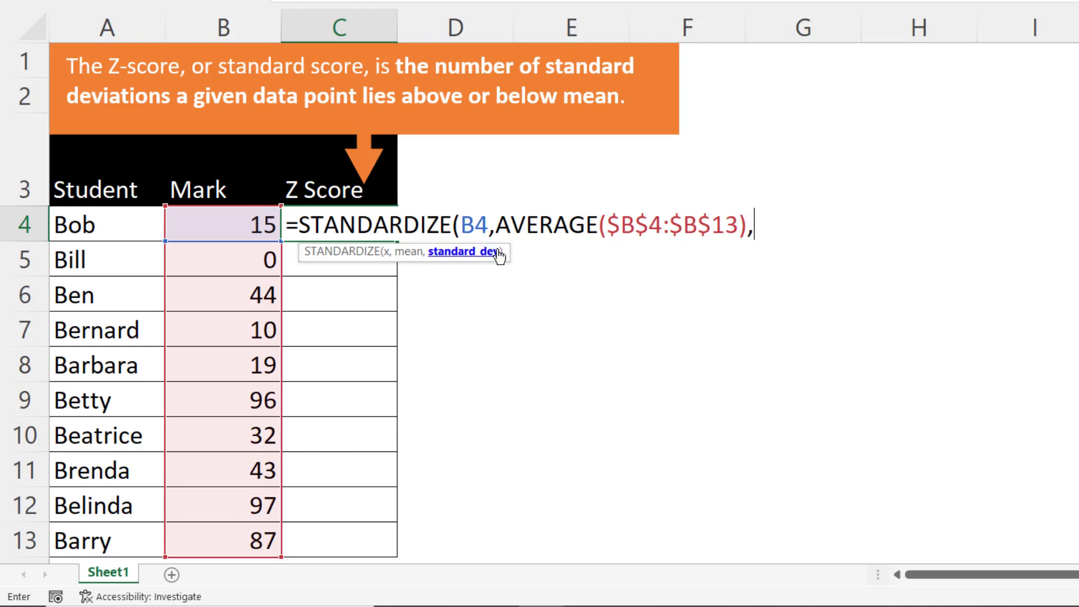
Start STDEV.P as the standard deviation argument of the formula.
text(st)
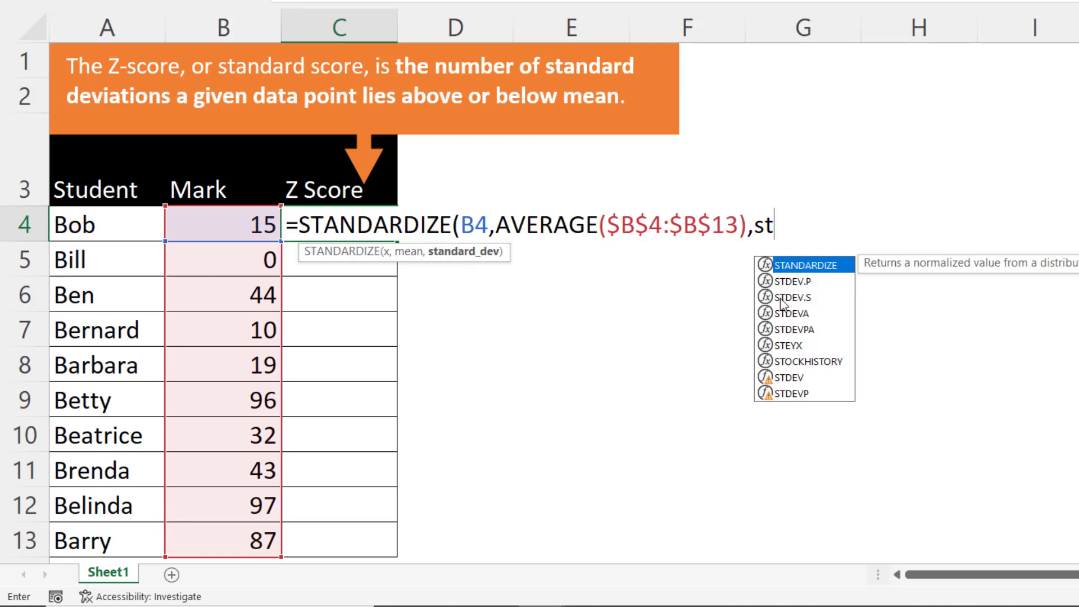
mouse_move(798, 292)
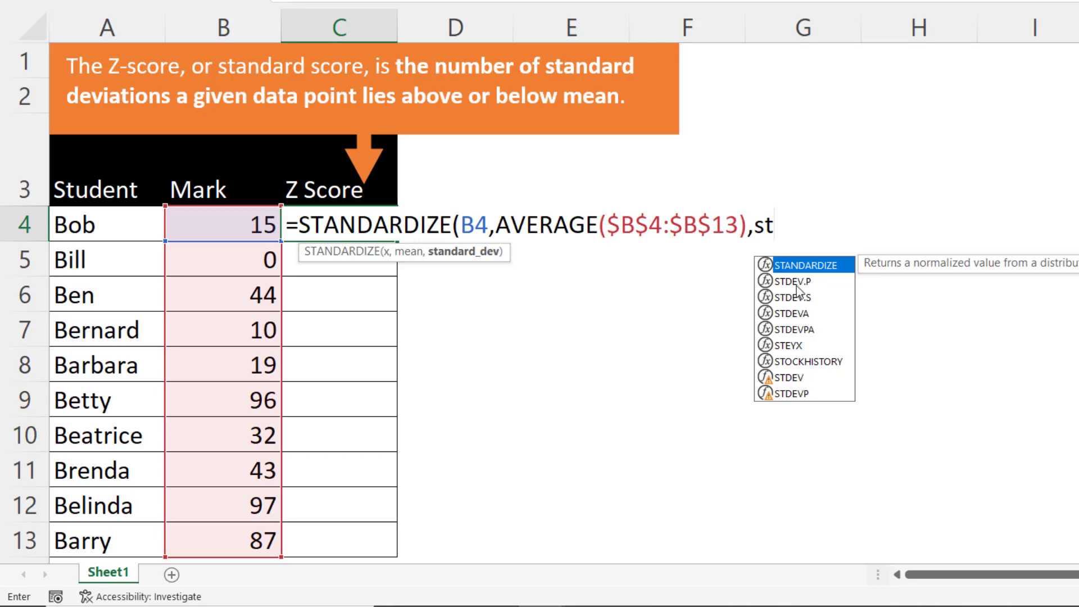
mouse_move(262, 276)
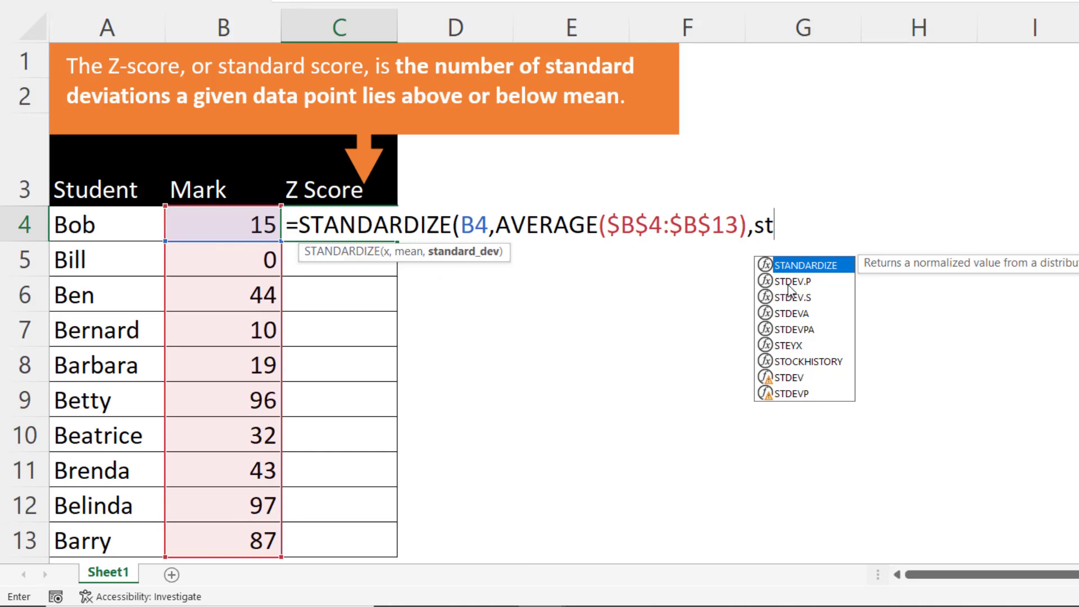
mouse_move(812, 290)
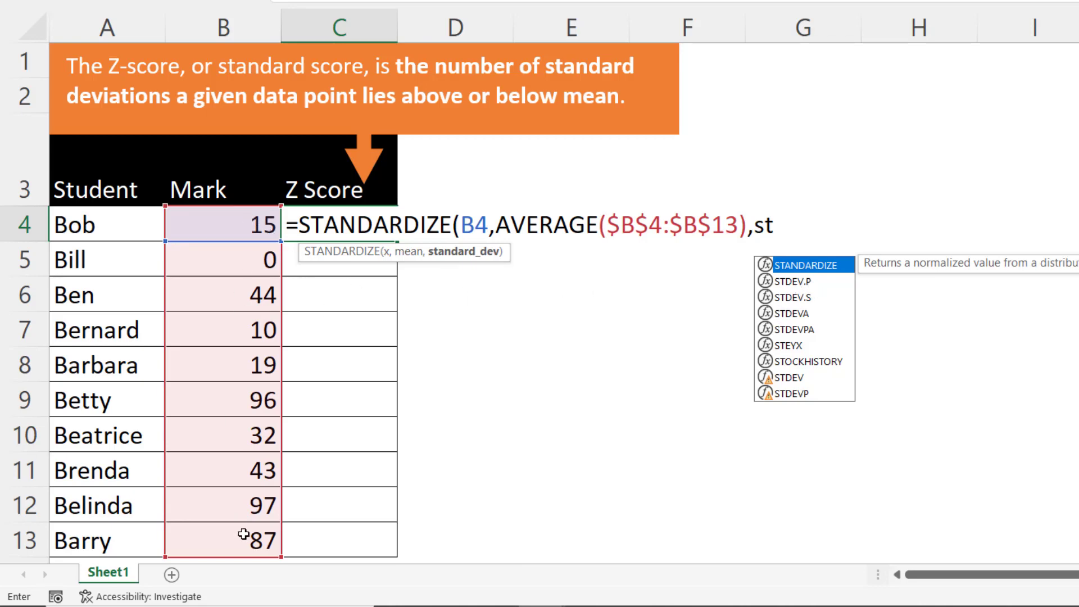
mouse_move(787, 311)
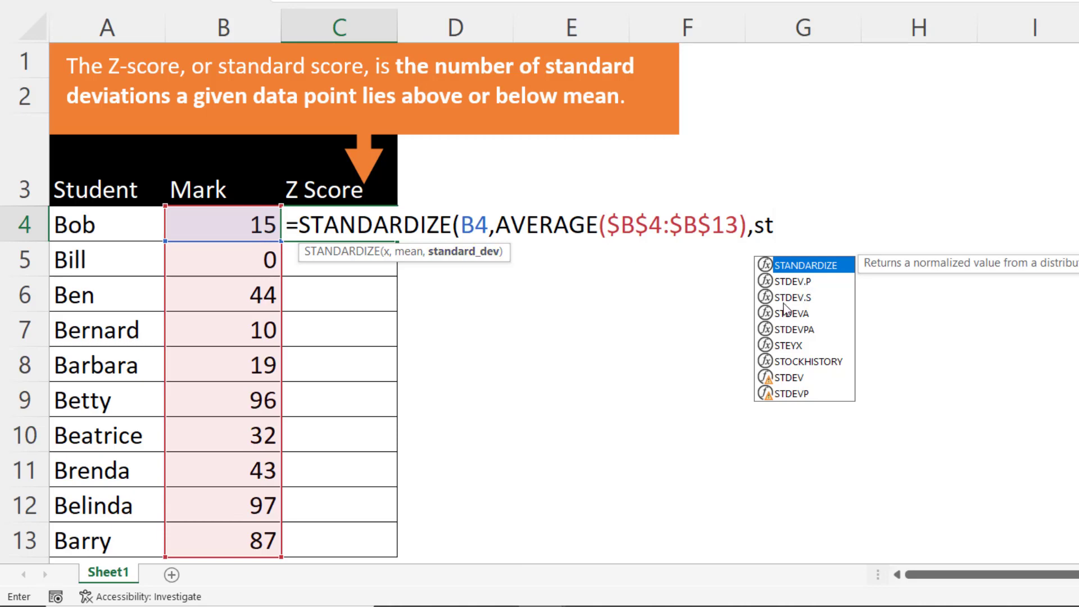
mouse_move(813, 309)
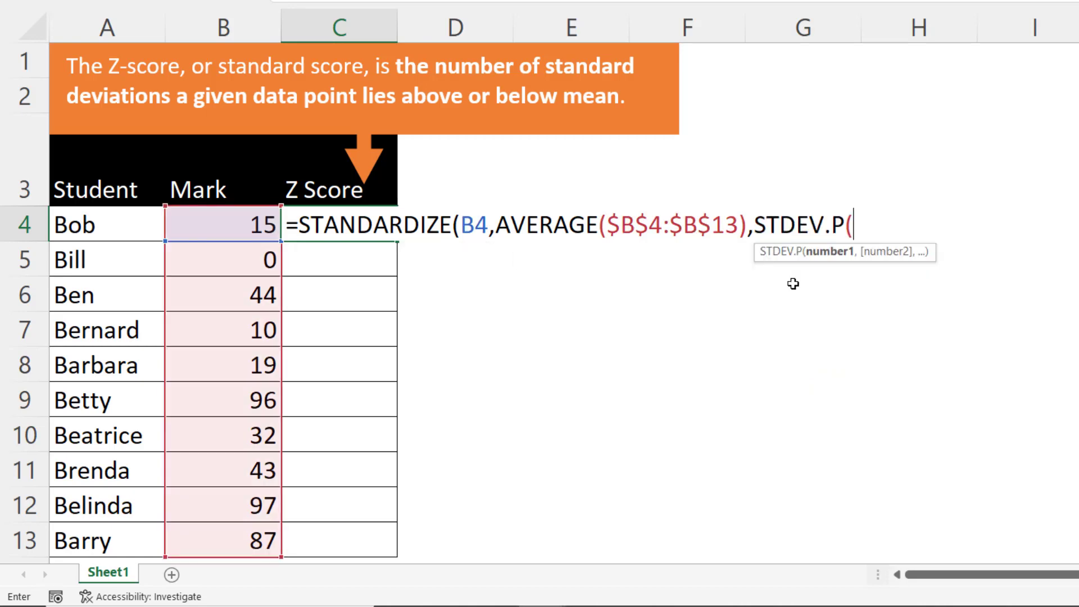
Give STDEV.P the absolute range $B$4:$B$13 and close the bracket, yielding Z Scores from -0.84357.
drag(222, 224, 222, 260)
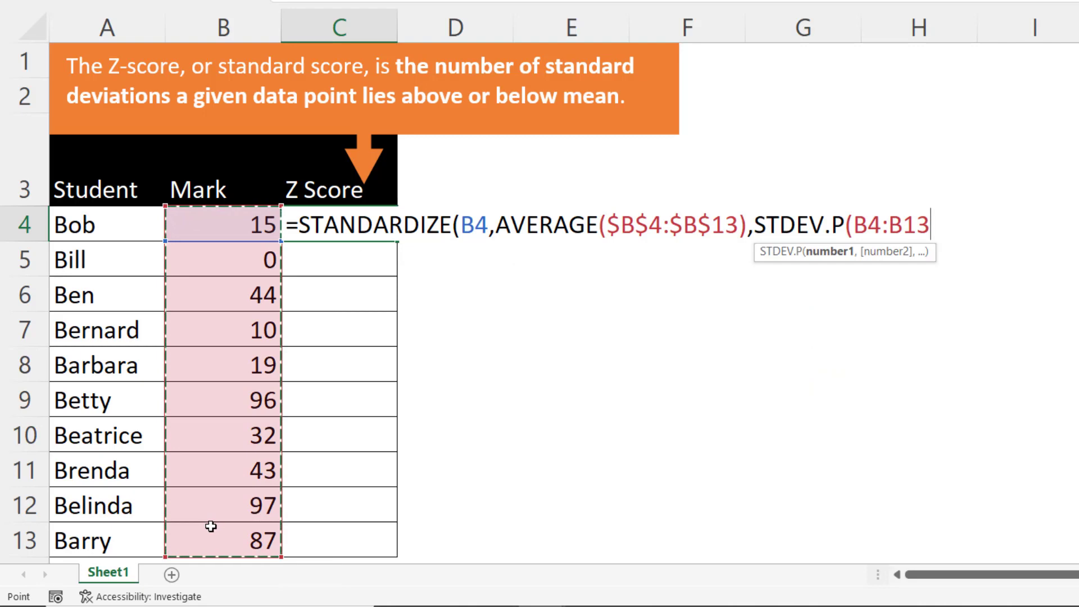
key(f4)
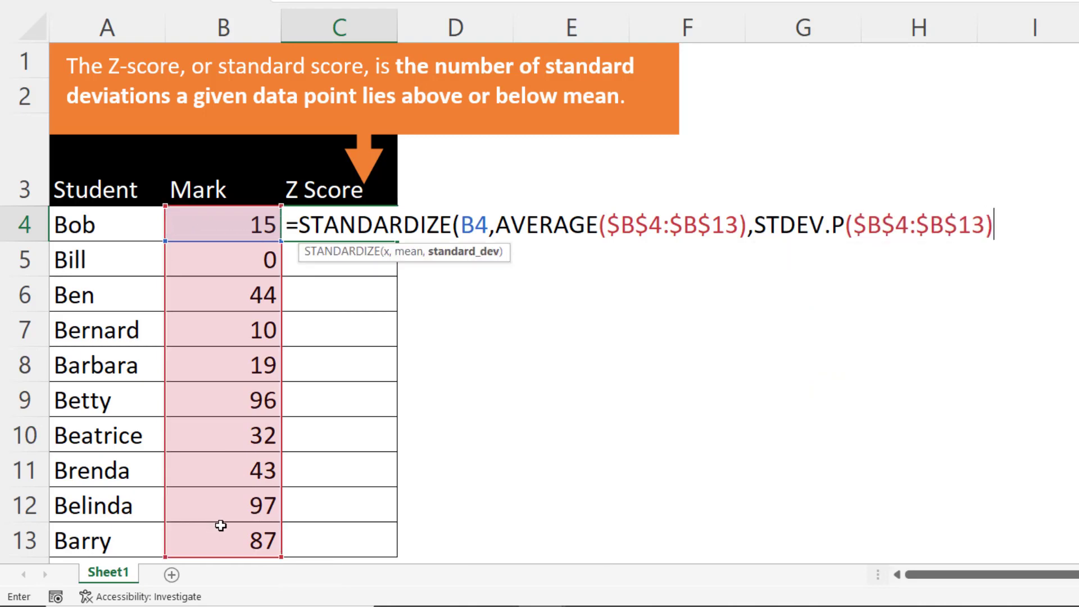
text())
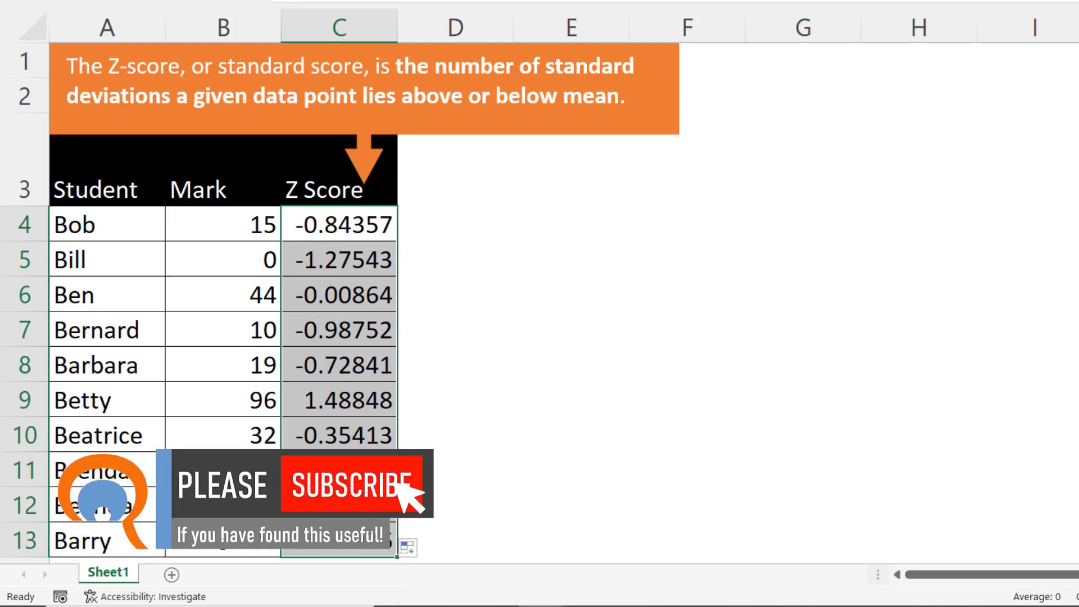
mouse_move(544, 375)
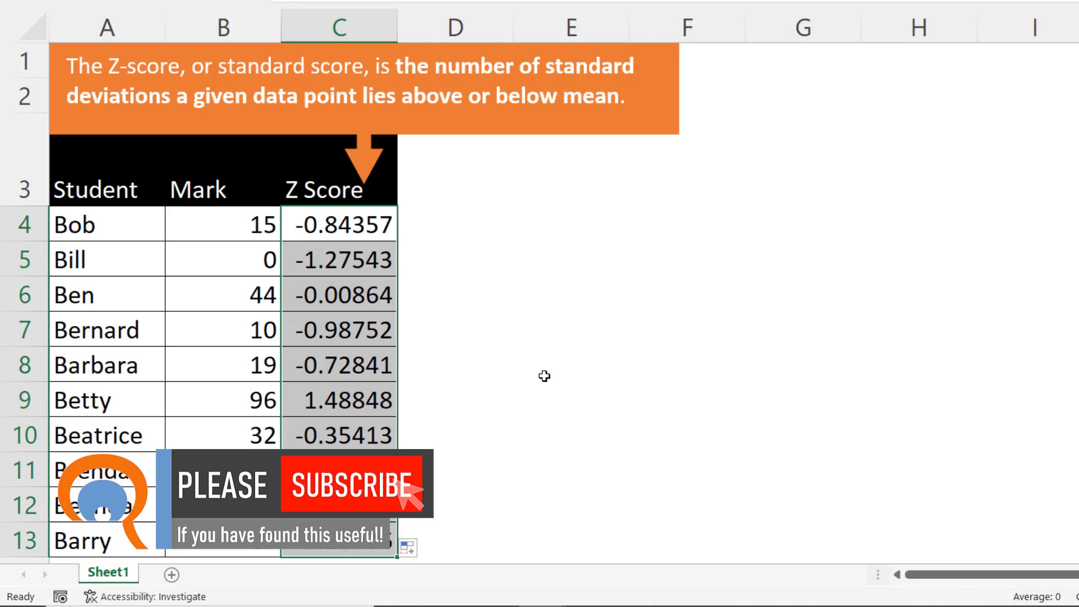